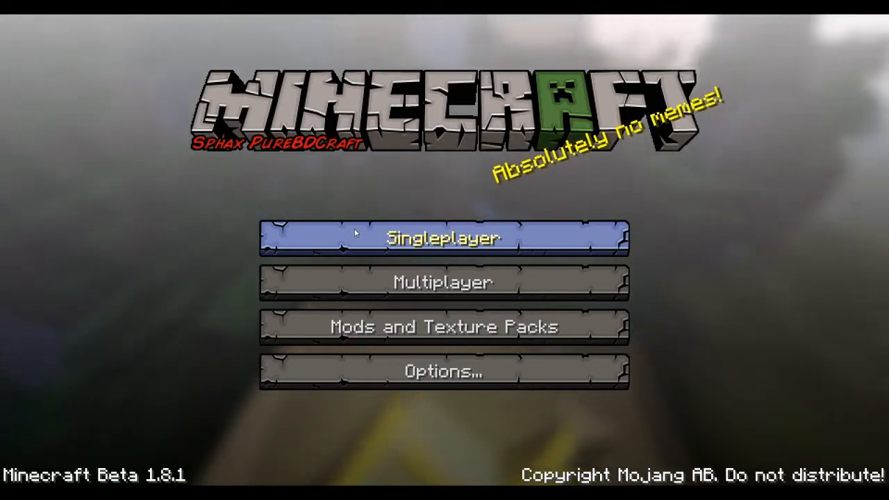
# Step: Load a saved creative world from Singleplayer to display the Sphax PureBDCraft textures
pyautogui.click(442, 239)
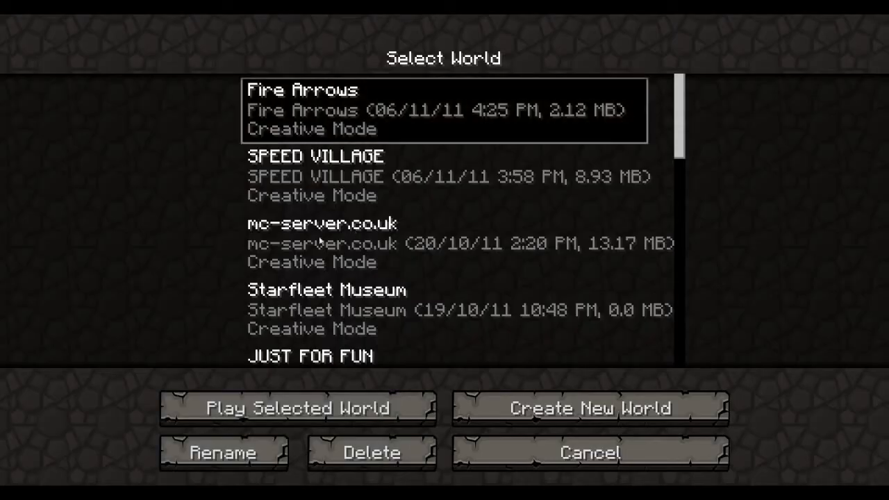
pyautogui.click(294, 408)
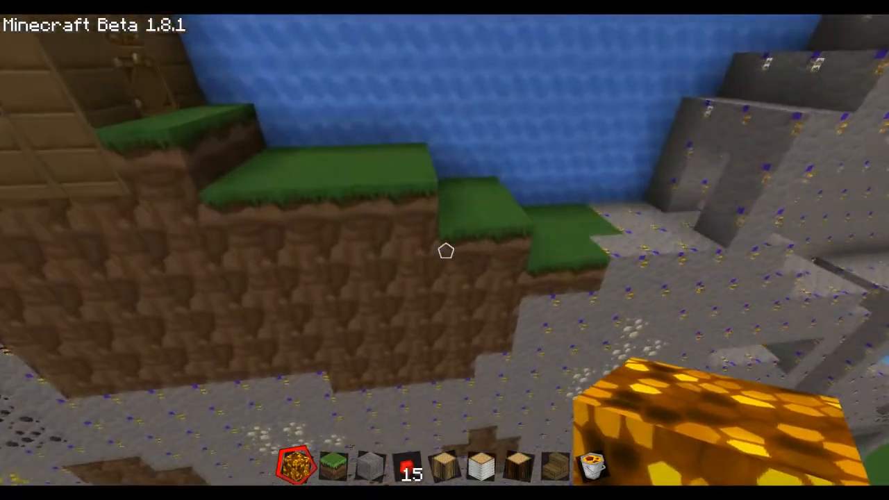
pyautogui.moveTo(444, 250)
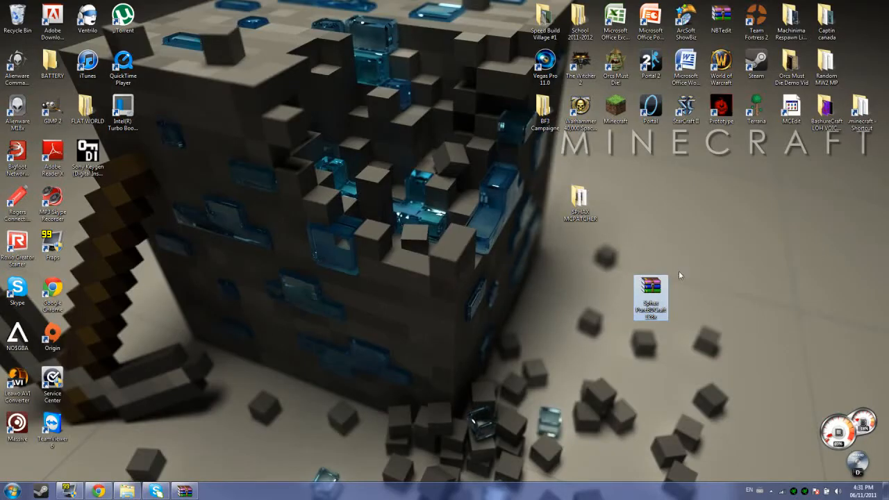
# Step: Scroll the MCPatcher HD Fix forum thread down to its Downloads links
pyautogui.moveTo(651, 299); pyautogui.dragTo(651, 205)
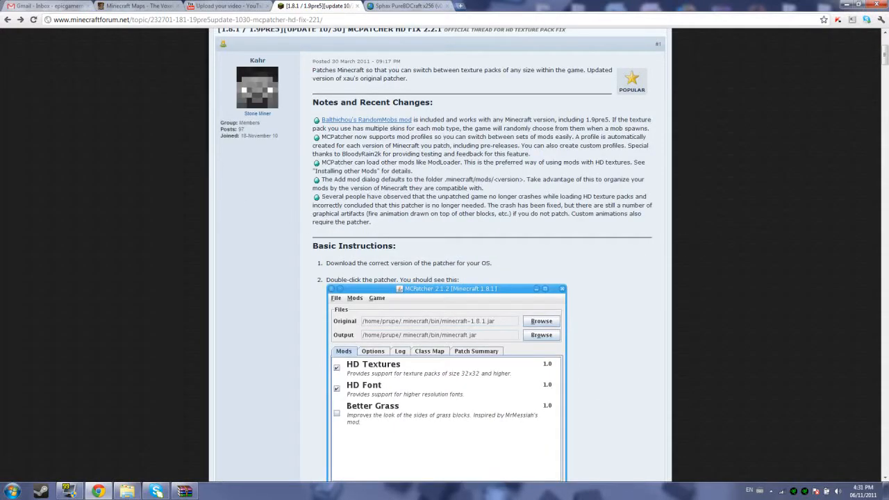
pyautogui.scroll(-3)
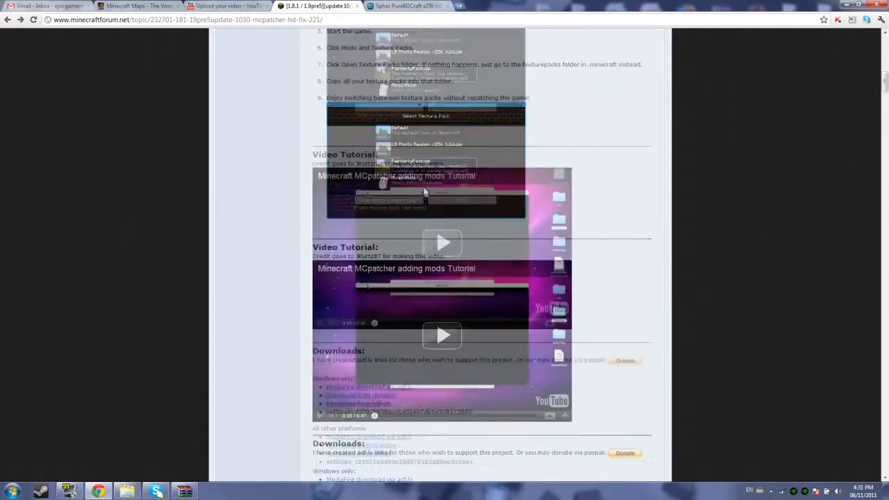
pyautogui.scroll(-3)
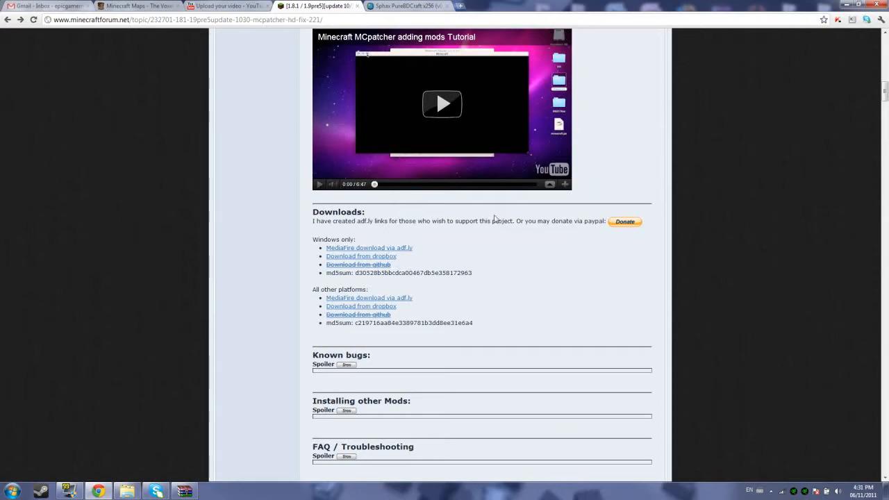
pyautogui.scroll(-3)
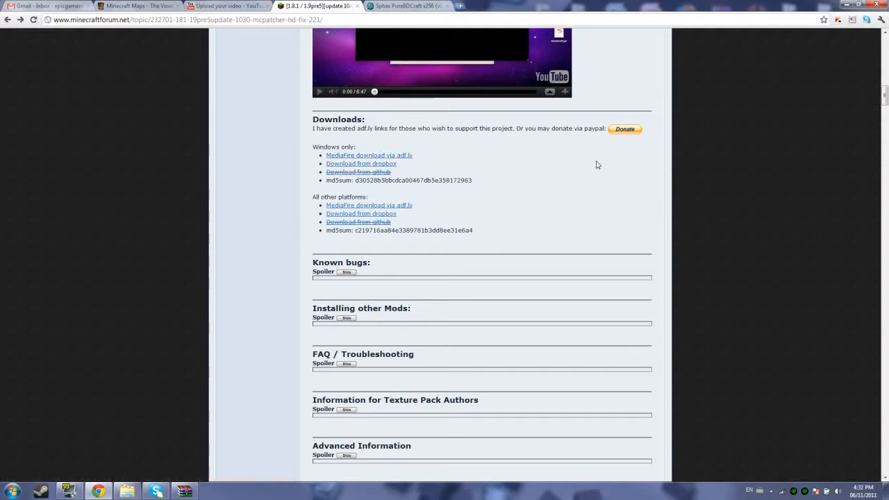
pyautogui.moveTo(483, 215)
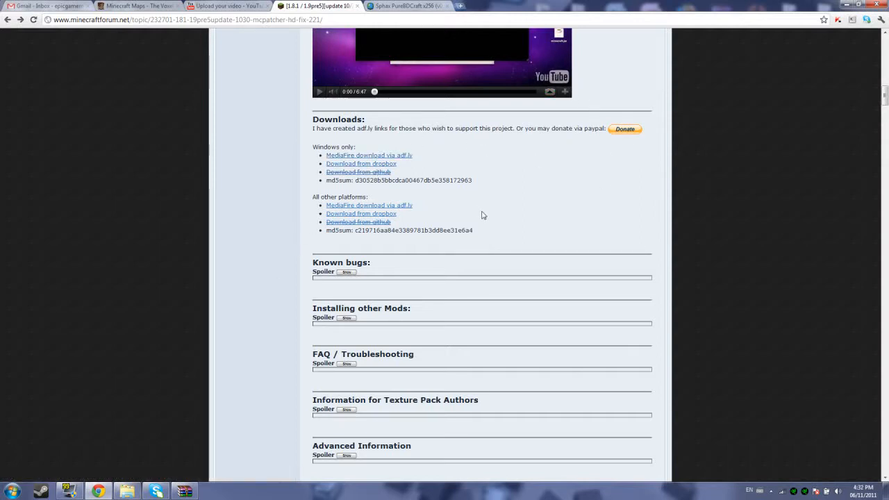
pyautogui.moveTo(531, 186)
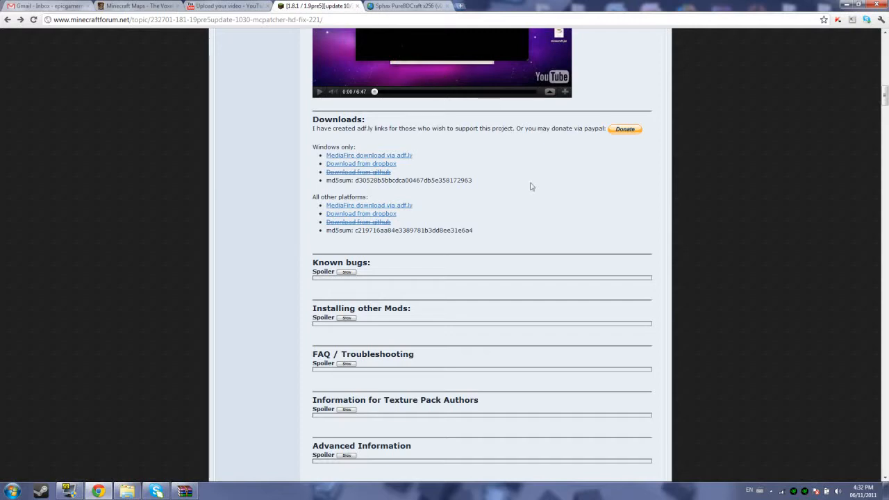
# Step: View the Sphax PureBDCraft page's preview screenshots, then reveal the desktop
pyautogui.click(408, 6)
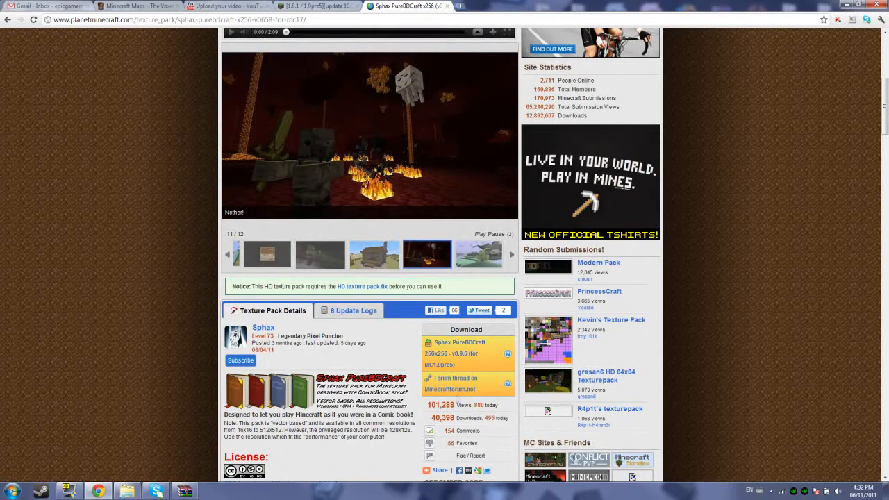
pyautogui.click(478, 254)
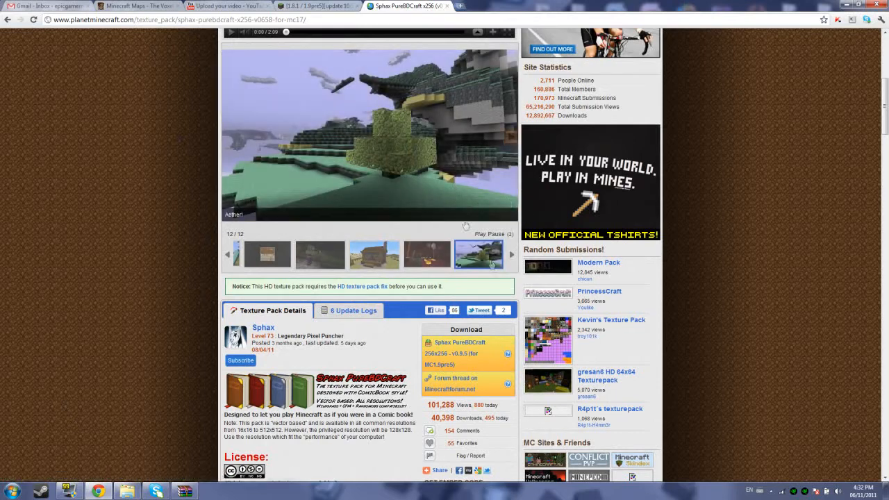
pyautogui.click(512, 255)
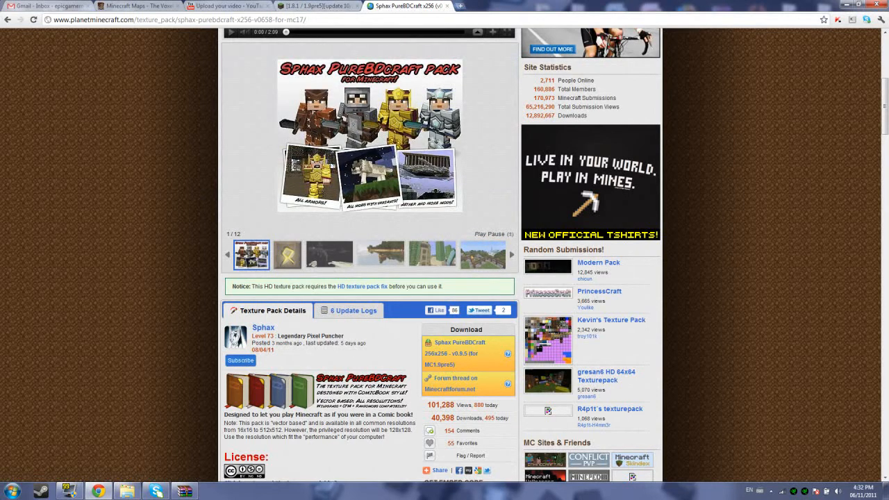
pyautogui.click(287, 253)
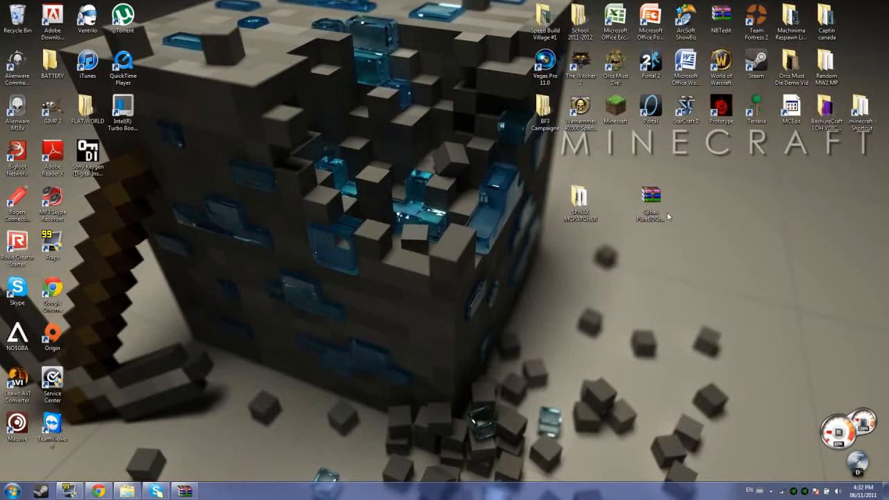
# Step: Launch mcpatcher-2.2.1 from the Downloads folder in Windows Explorer
pyautogui.click(686, 198)
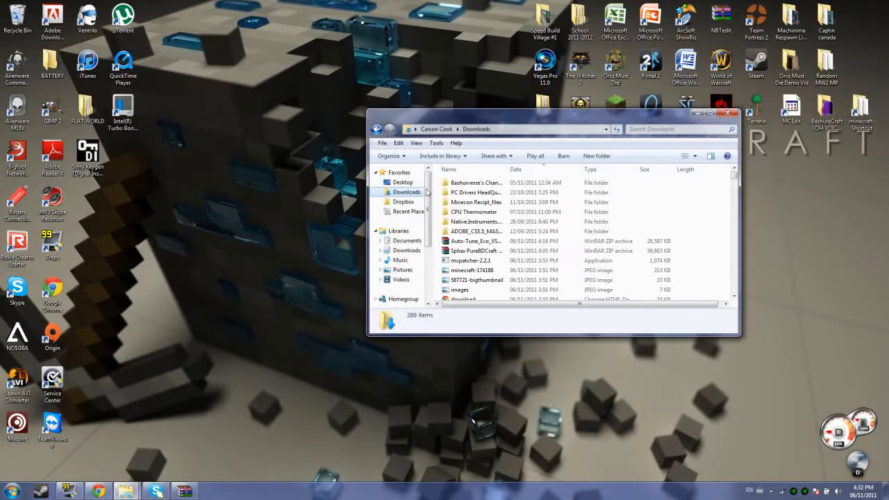
pyautogui.click(476, 260)
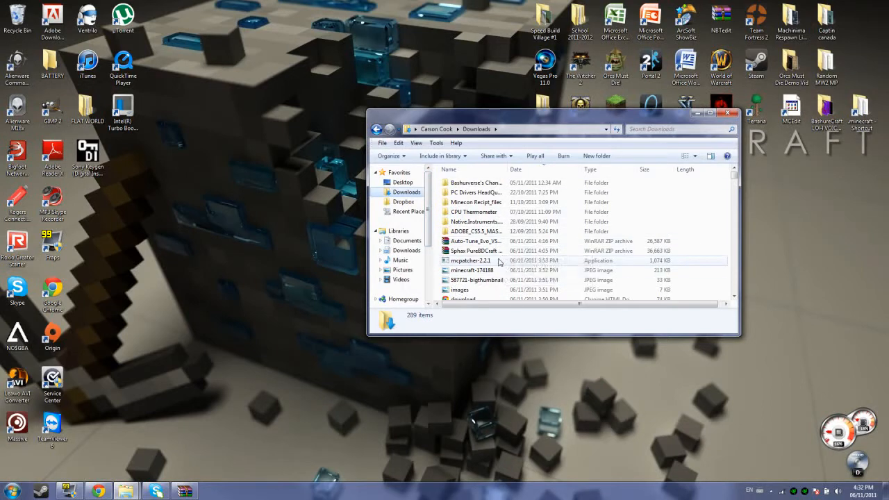
pyautogui.click(472, 260)
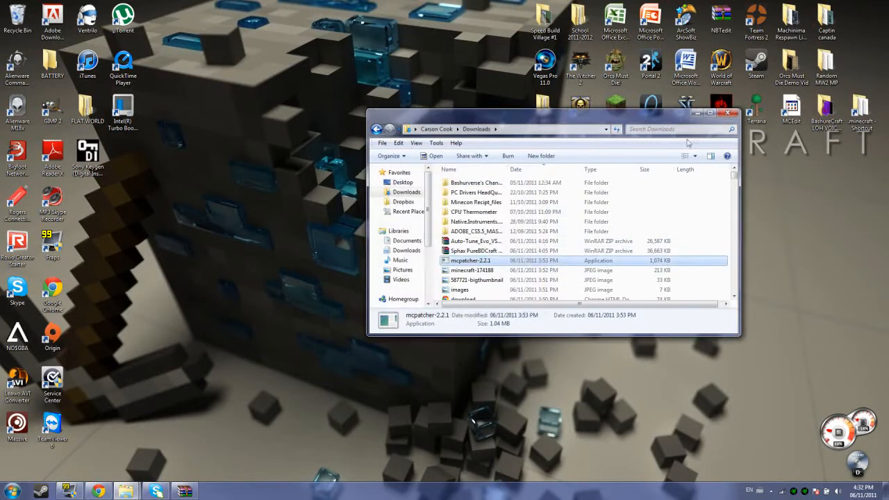
pyautogui.doubleClick(470, 260)
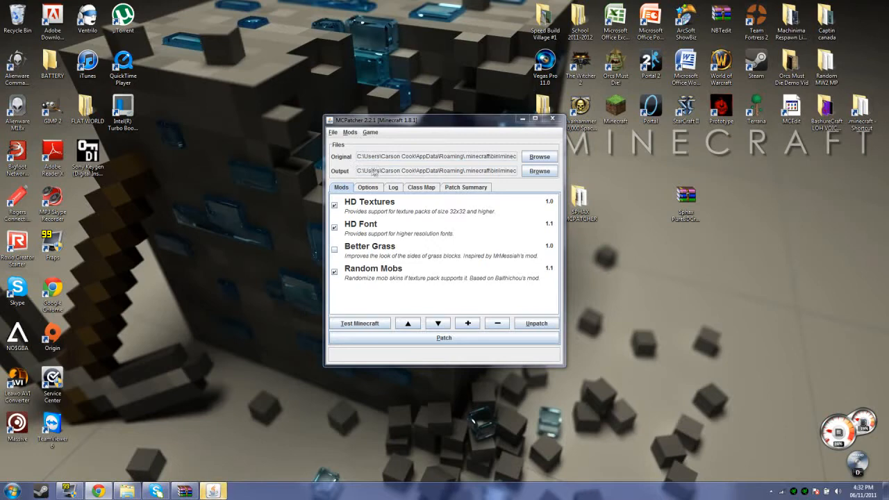
pyautogui.moveTo(500, 182)
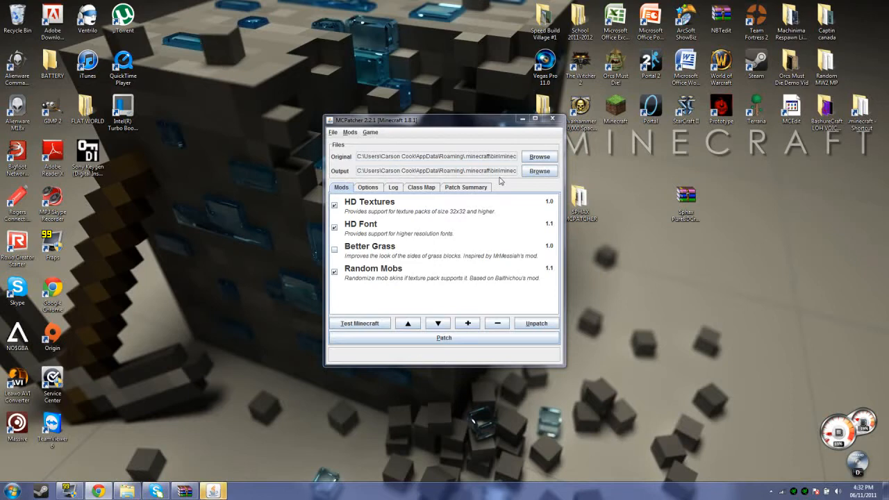
pyautogui.moveTo(498, 227)
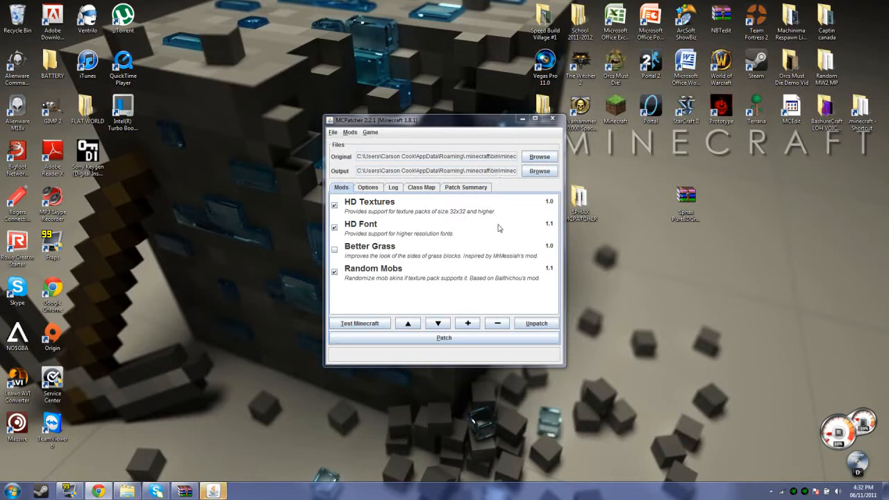
pyautogui.moveTo(359, 370)
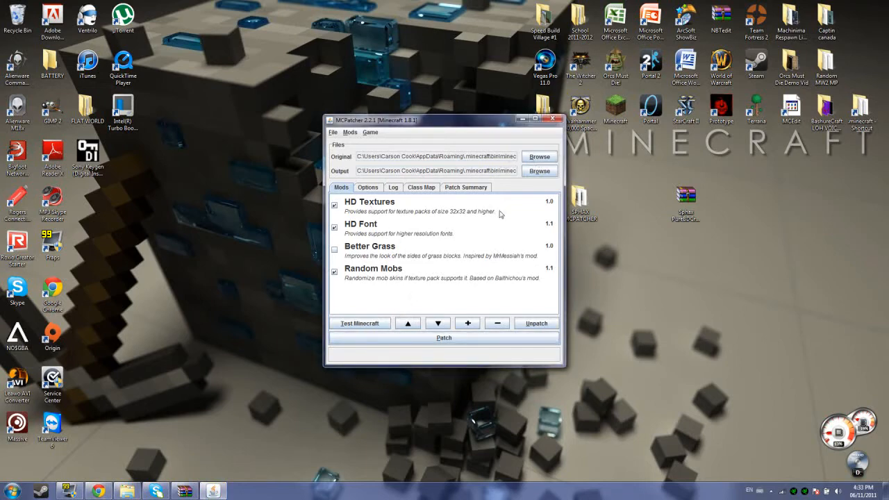
pyautogui.moveTo(442, 182)
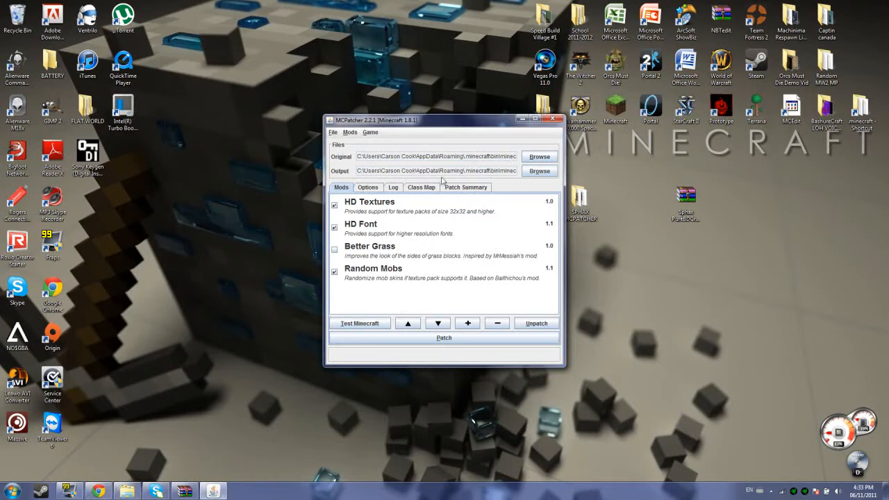
pyautogui.moveTo(413, 181)
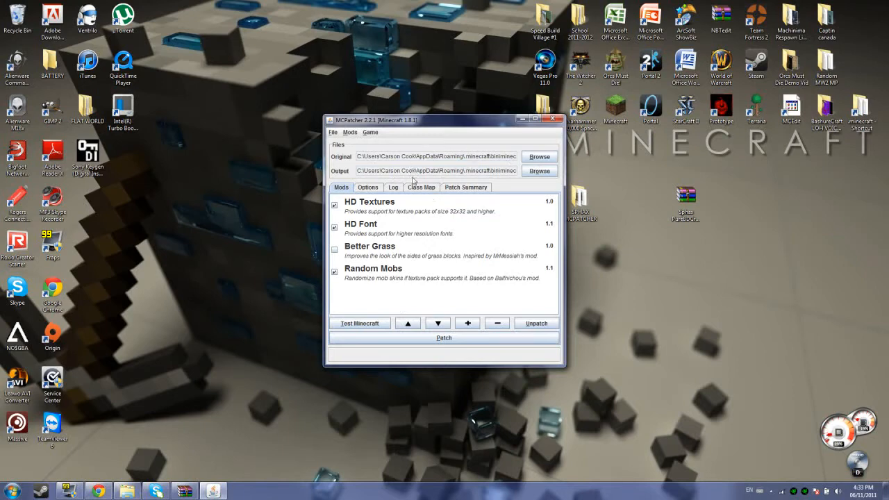
pyautogui.moveTo(435, 290)
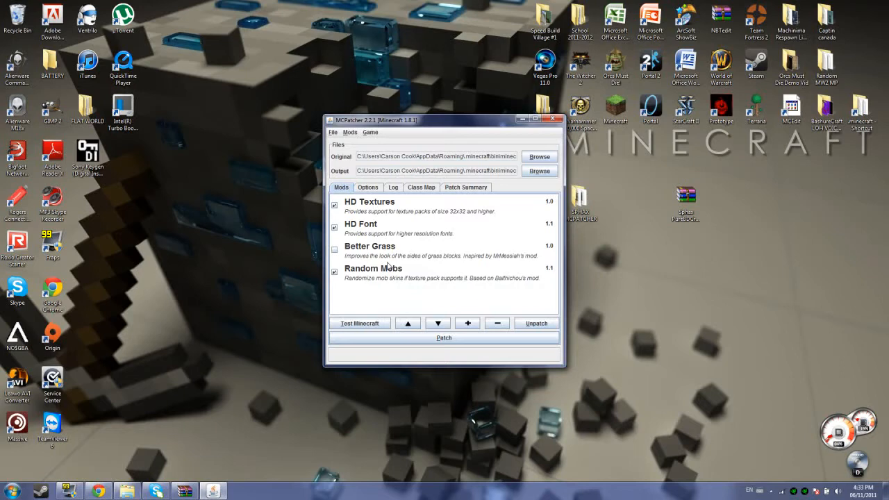
pyautogui.moveTo(410, 244)
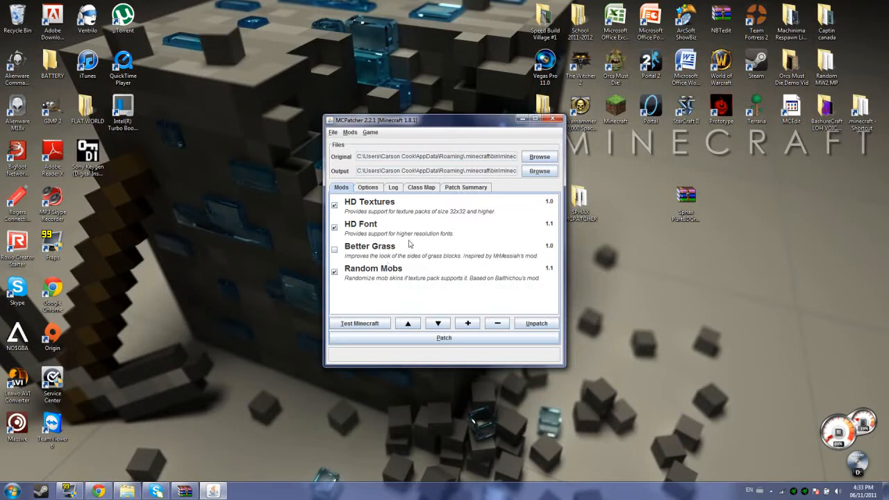
pyautogui.moveTo(410, 243)
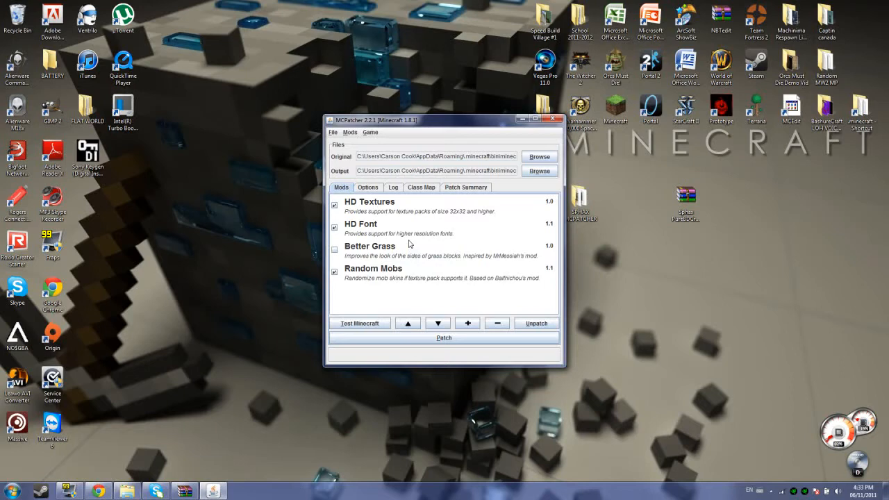
pyautogui.moveTo(400, 239)
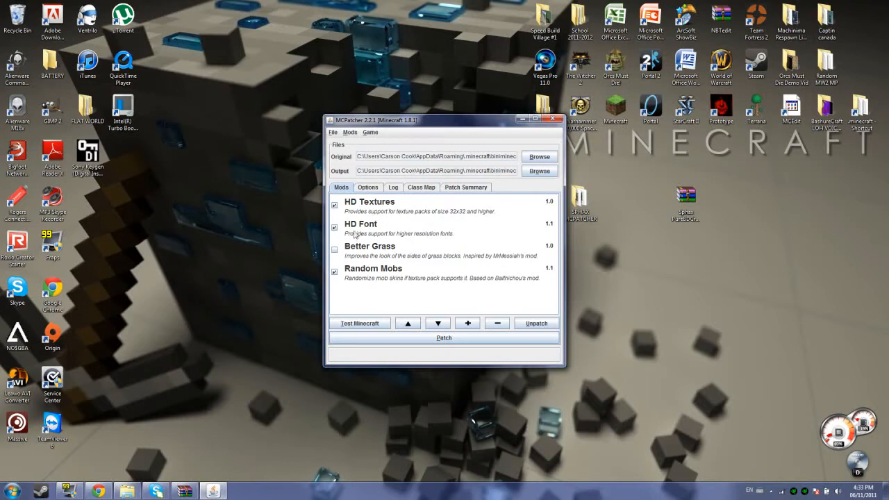
pyautogui.moveTo(435, 230)
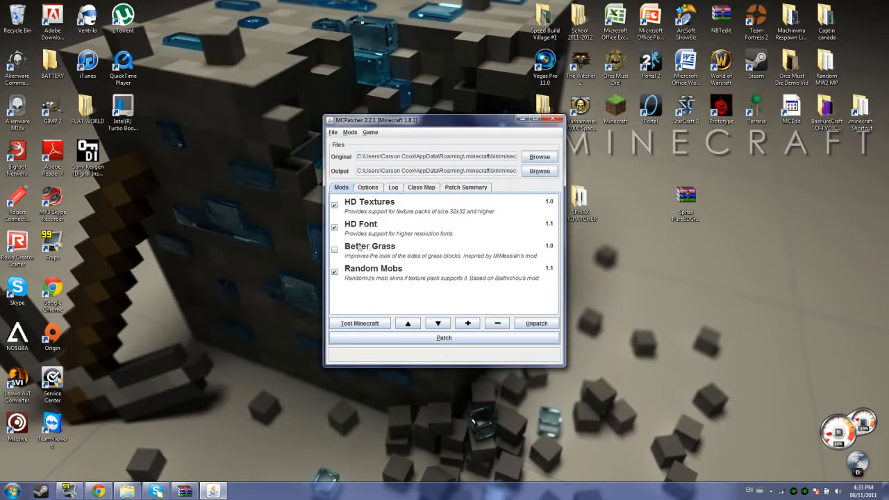
pyautogui.moveTo(397, 231)
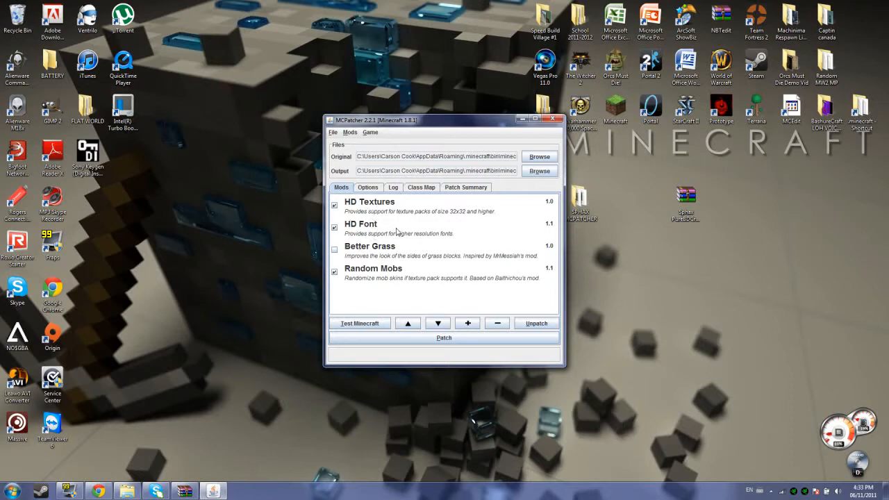
pyautogui.moveTo(411, 223)
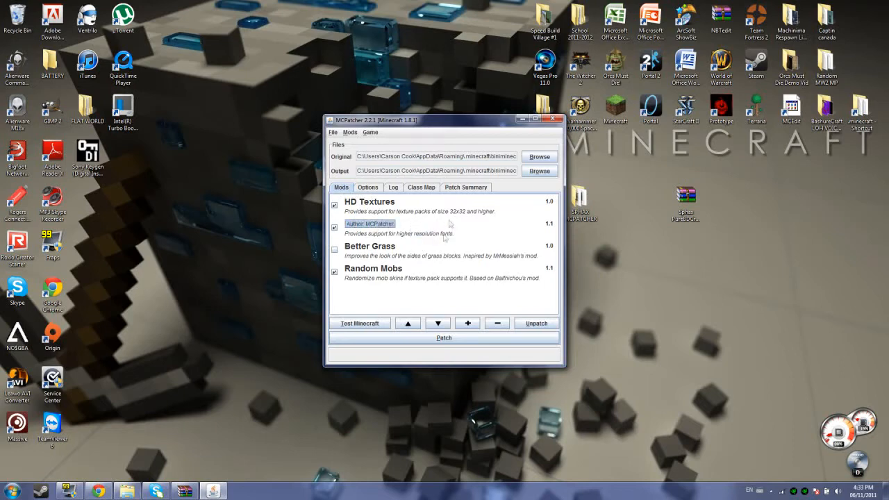
# Step: Close the MCPatcher window without patching
pyautogui.click(444, 338)
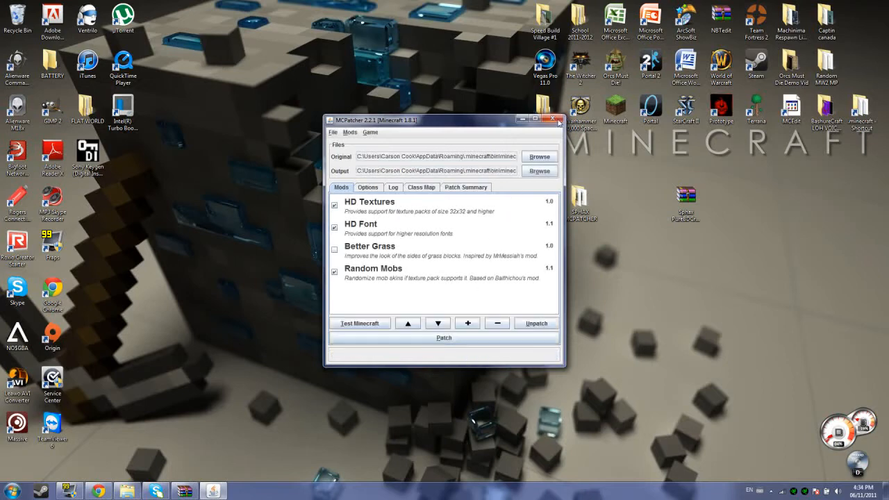
pyautogui.click(560, 119)
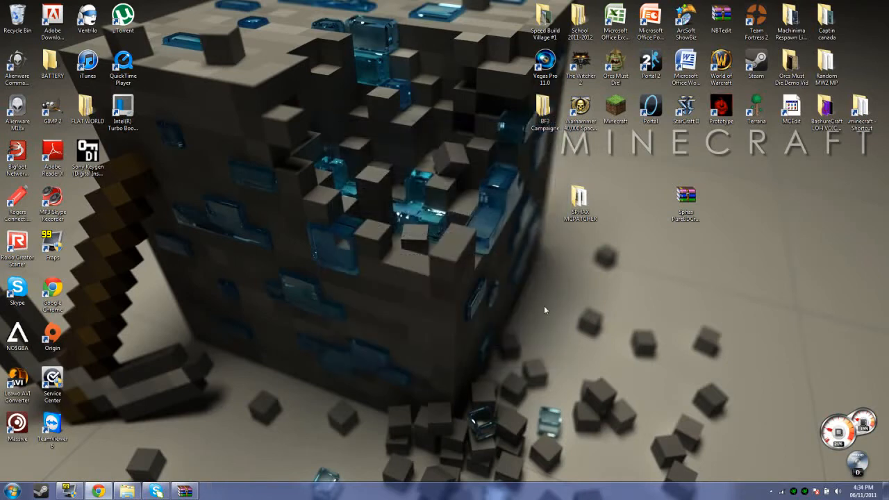
pyautogui.moveTo(861, 192)
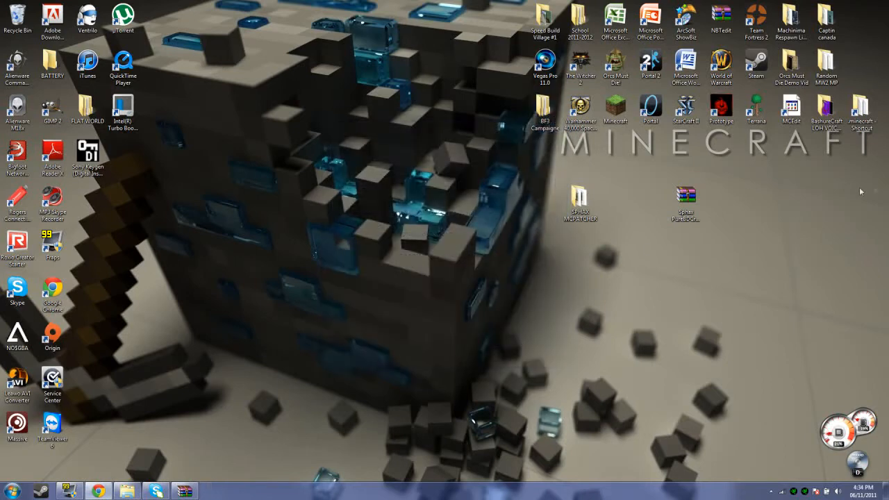
pyautogui.moveTo(428, 250)
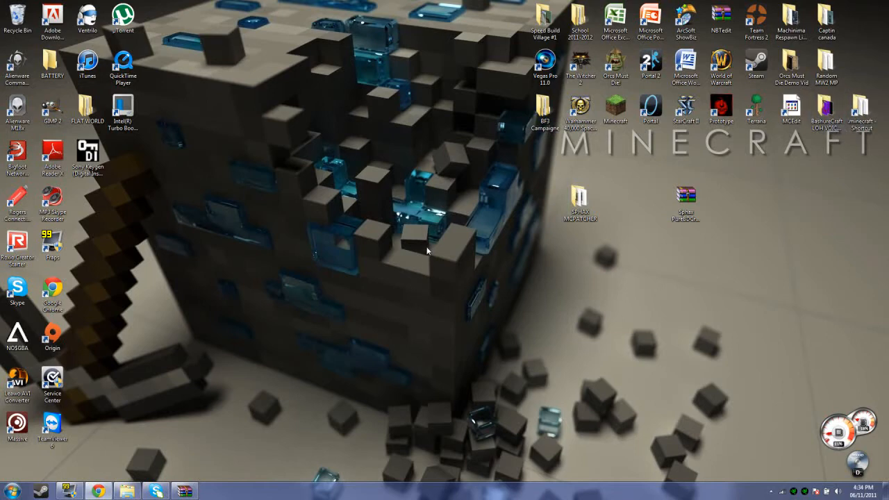
pyautogui.moveTo(551, 139)
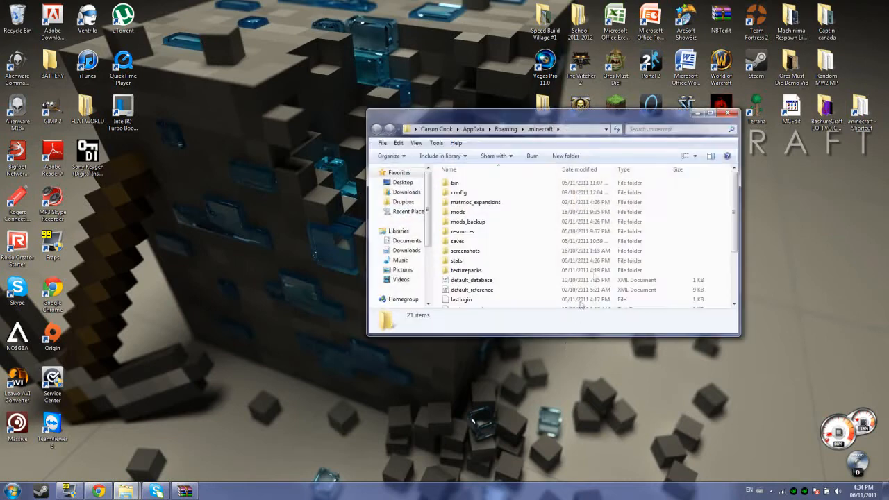
# Step: Verify the Sphax archives in .minecraft\texturepacks, then launch Minecraft Beta 1.8.1
pyautogui.click(731, 112)
pyautogui.write('%appdata%')
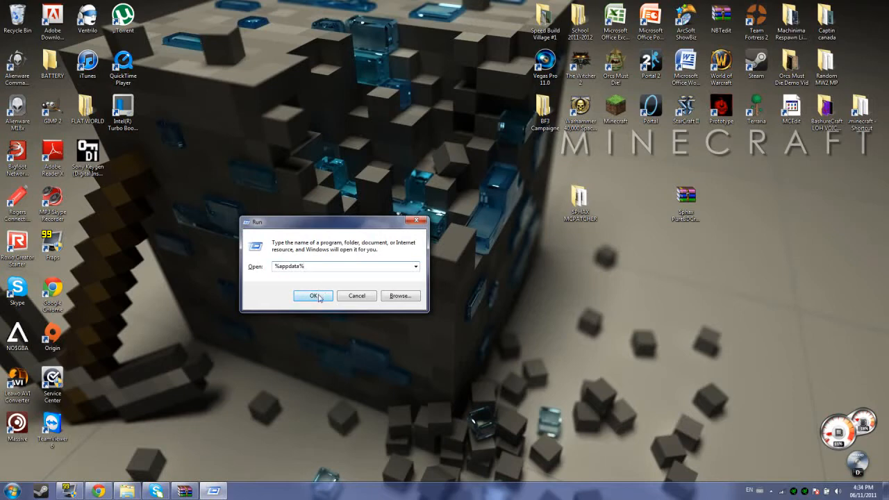
pyautogui.click(313, 295)
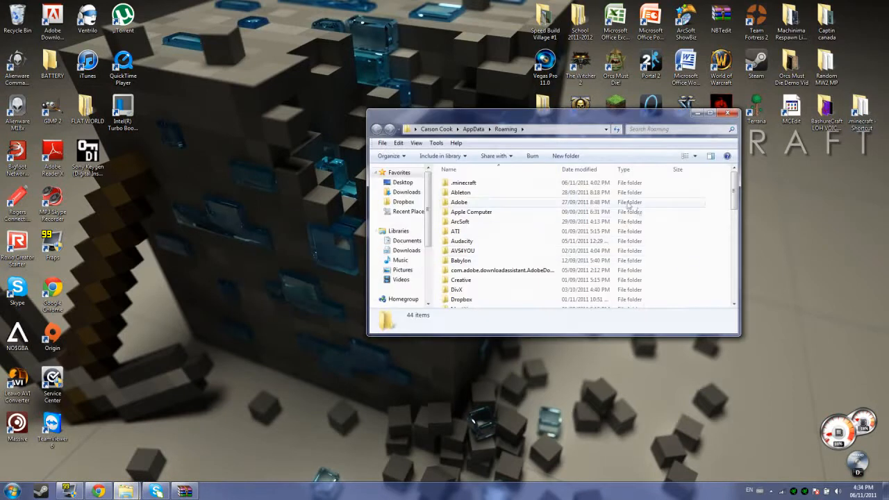
pyautogui.click(464, 183)
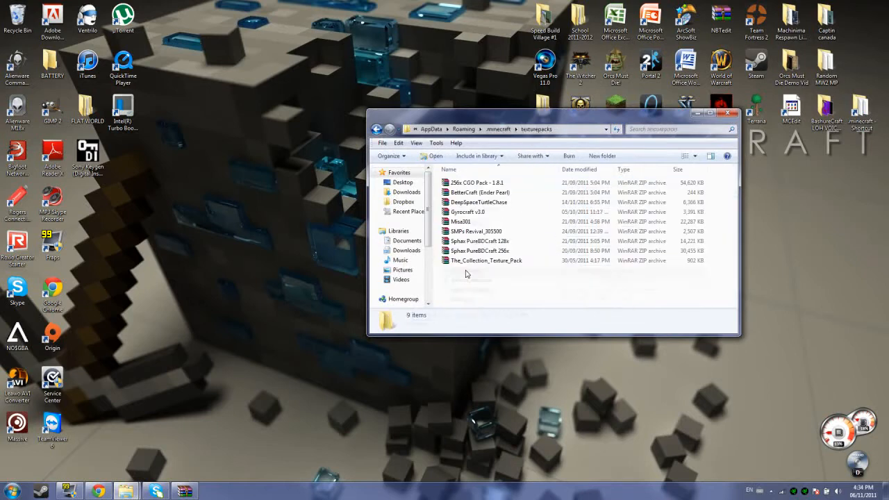
pyautogui.click(486, 261)
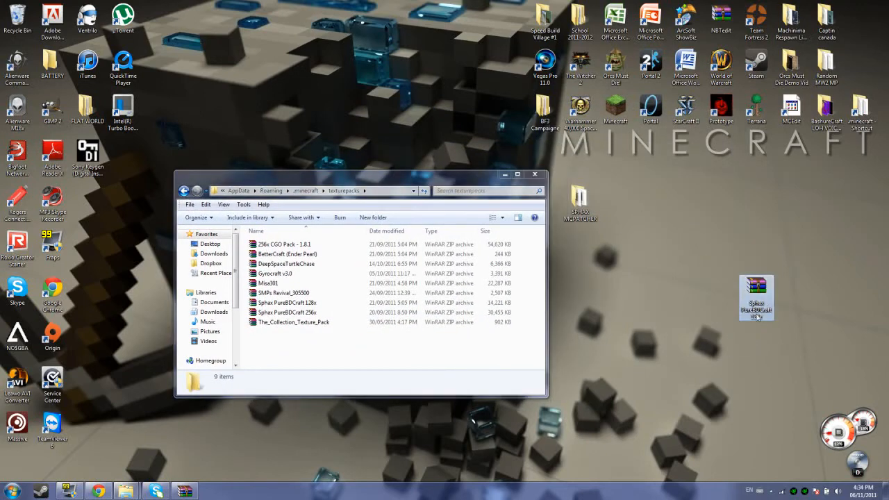
pyautogui.moveTo(806, 260)
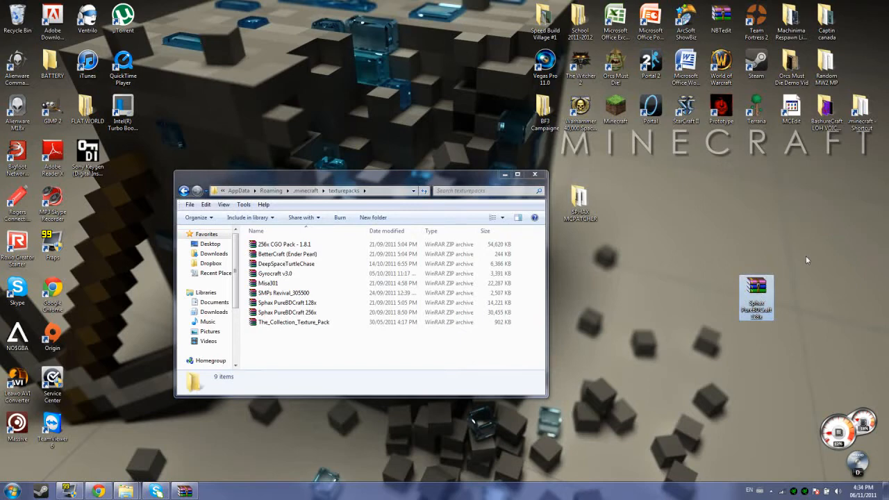
pyautogui.moveTo(725, 331)
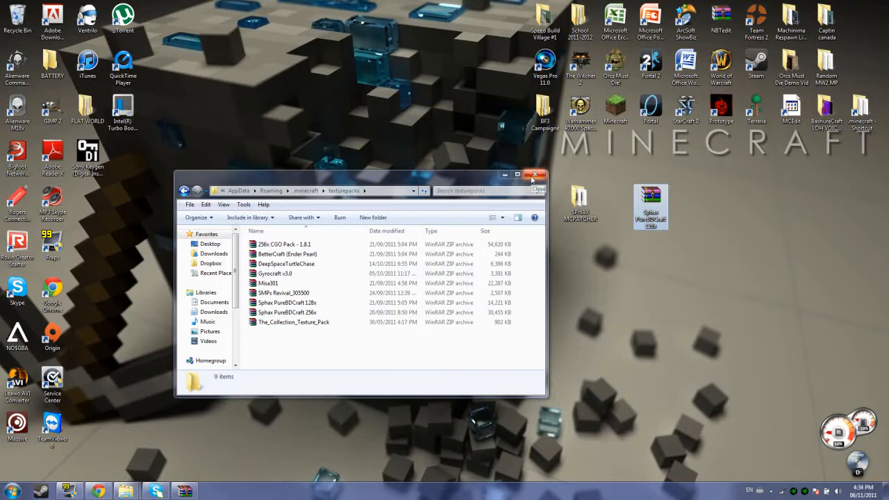
pyautogui.click(535, 175)
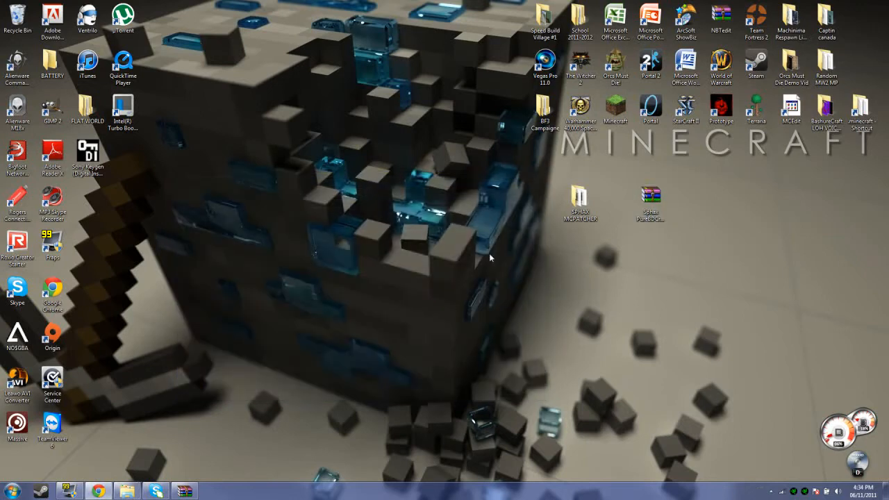
pyautogui.moveTo(629, 153)
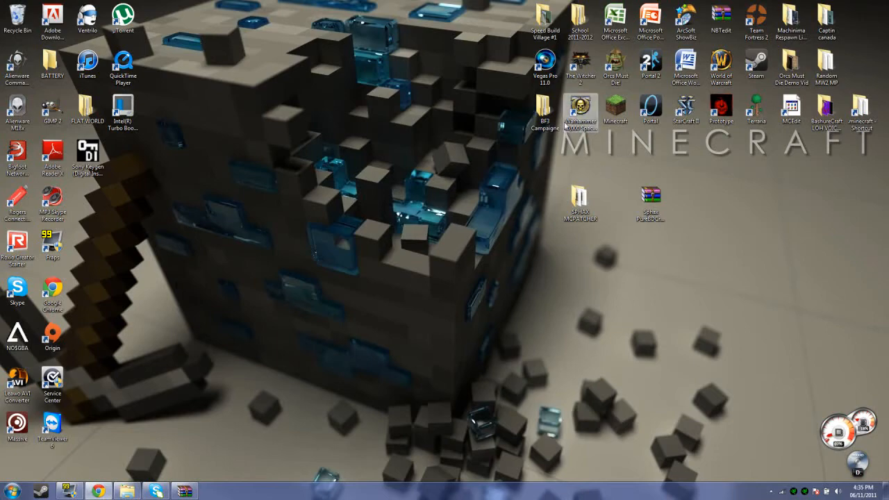
pyautogui.doubleClick(614, 111)
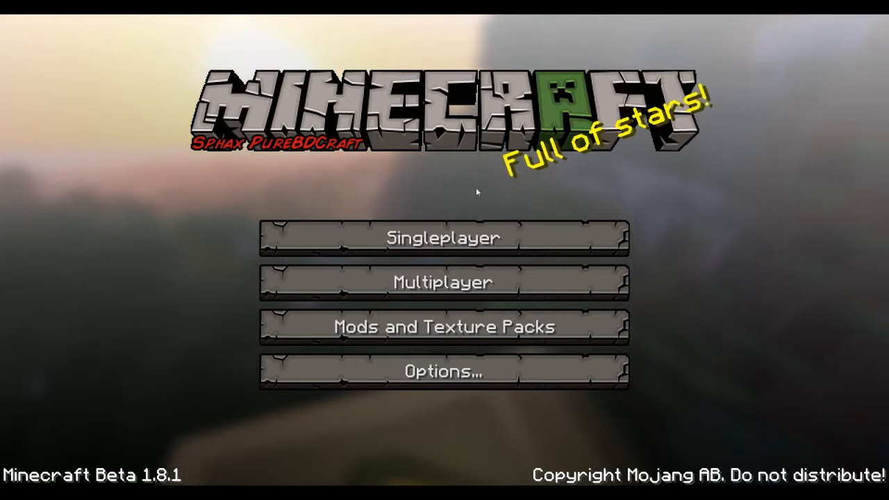
pyautogui.moveTo(442, 238)
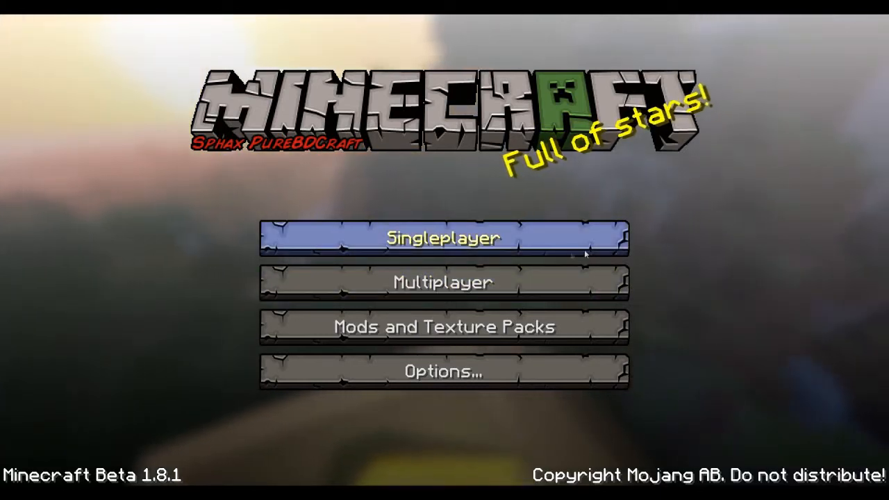
pyautogui.moveTo(490, 427)
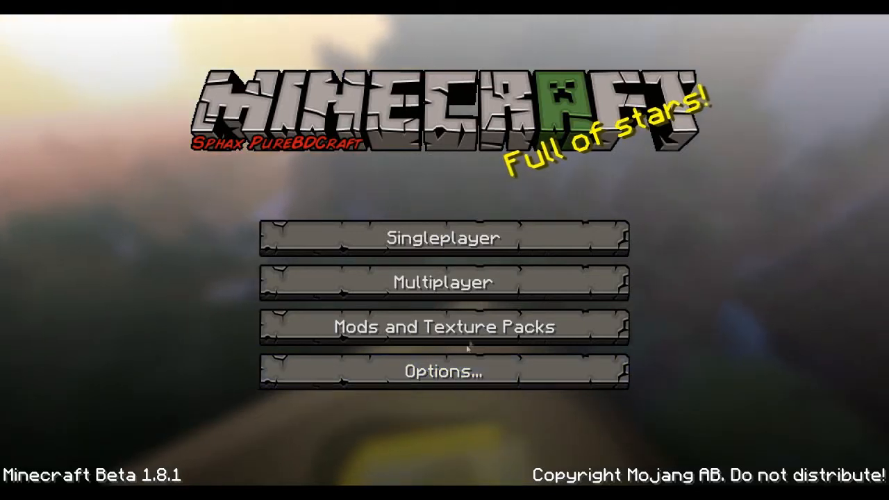
pyautogui.click(443, 326)
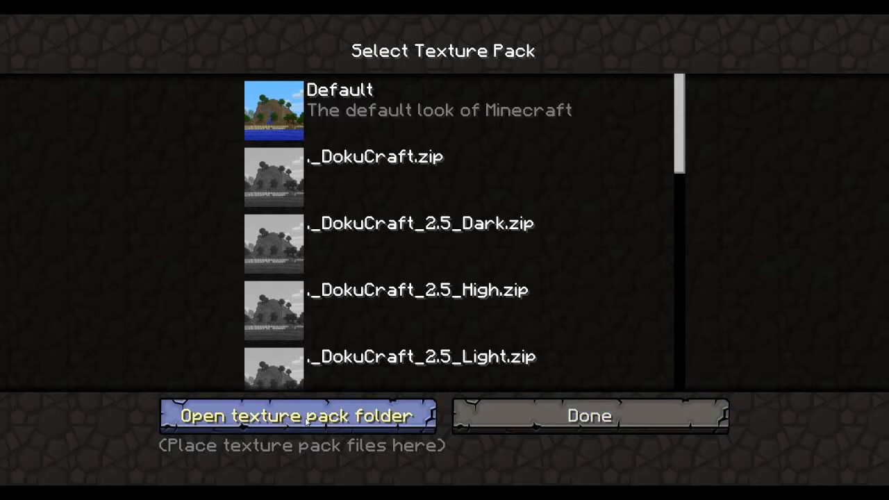
pyautogui.moveTo(321, 395)
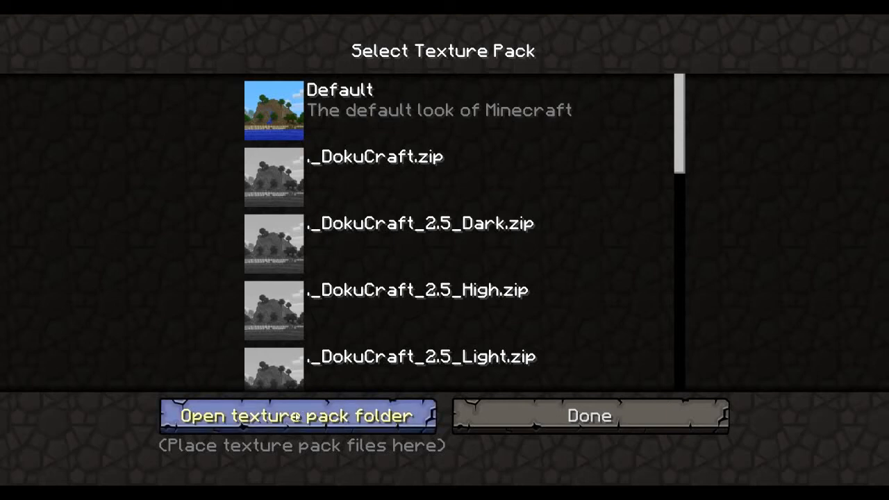
pyautogui.moveTo(534, 181)
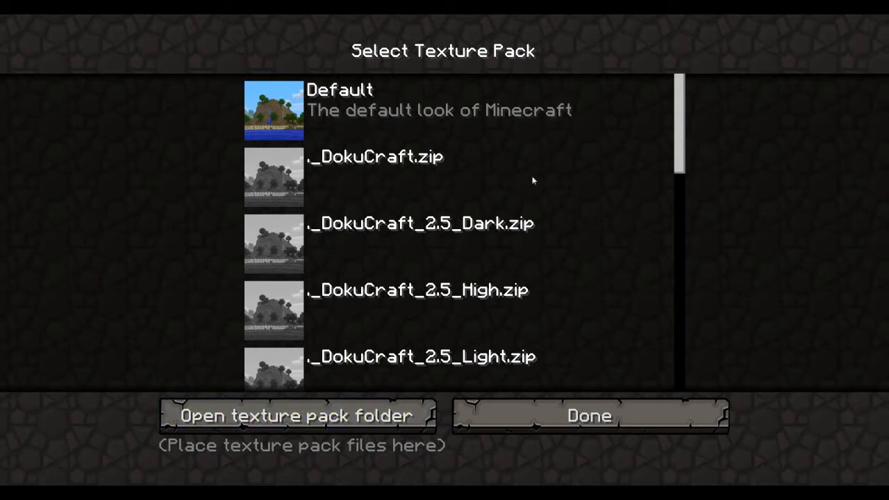
pyautogui.moveTo(659, 217)
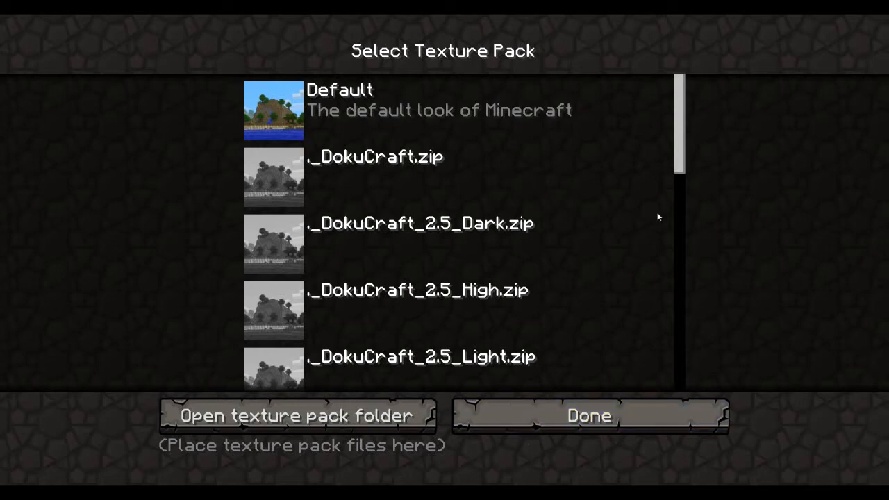
pyautogui.click(588, 415)
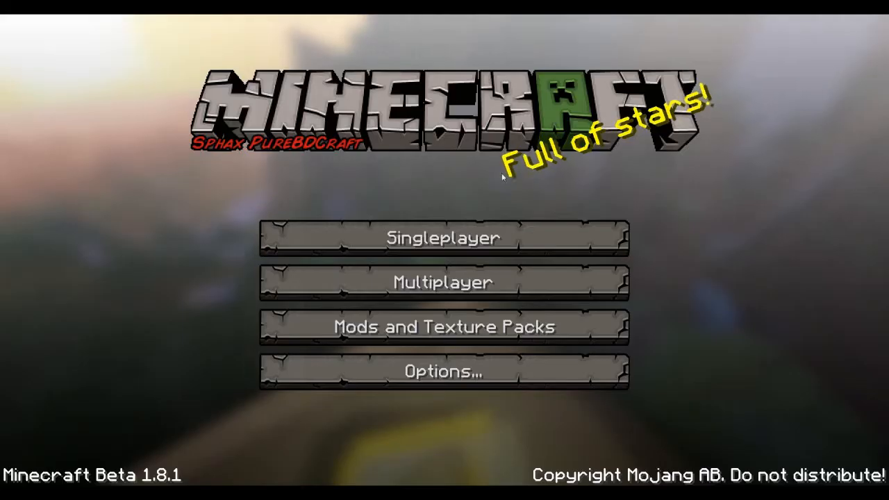
# Step: Start a singleplayer world and open the inventory to inspect the Sphax textures
pyautogui.click(443, 238)
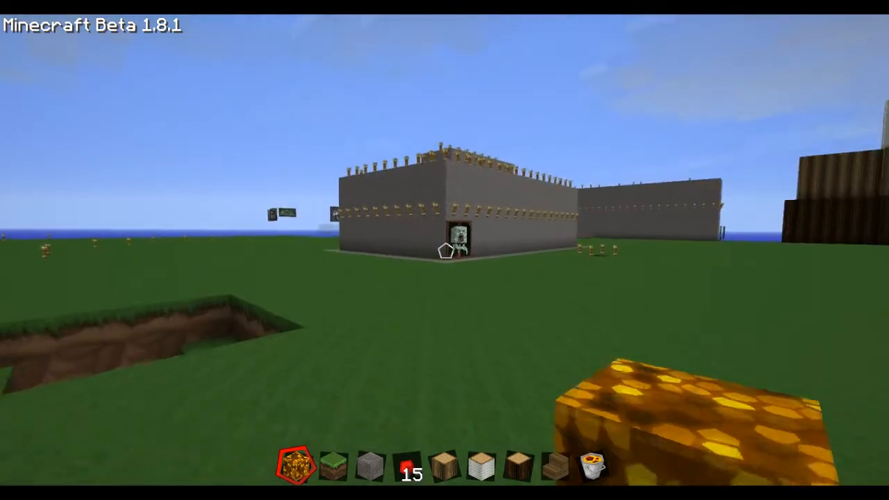
pyautogui.moveTo(445, 250)
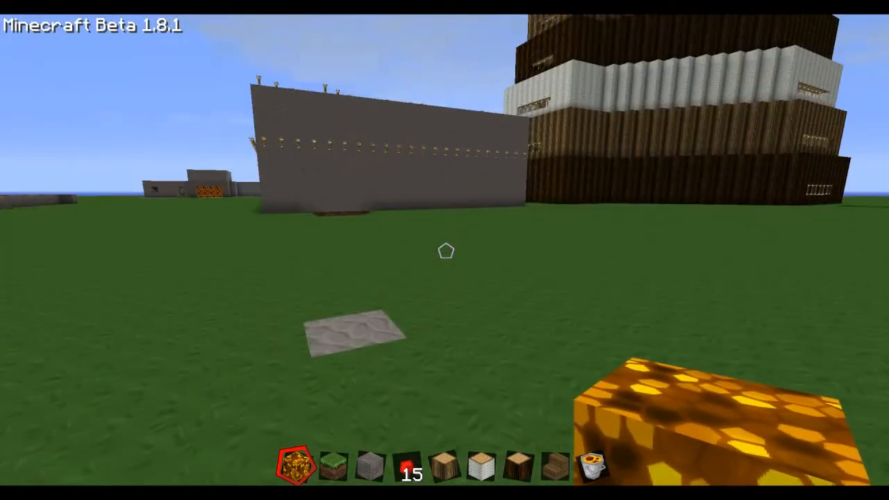
pyautogui.press('e')
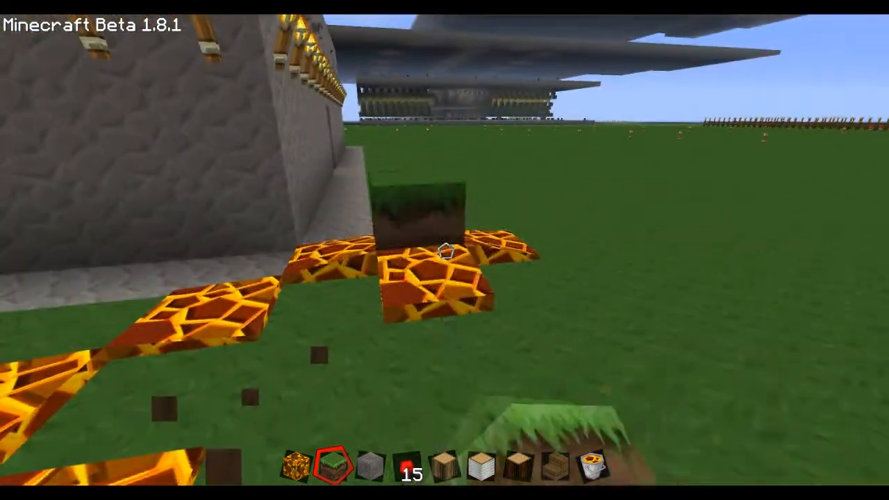
pyautogui.moveTo(445, 250)
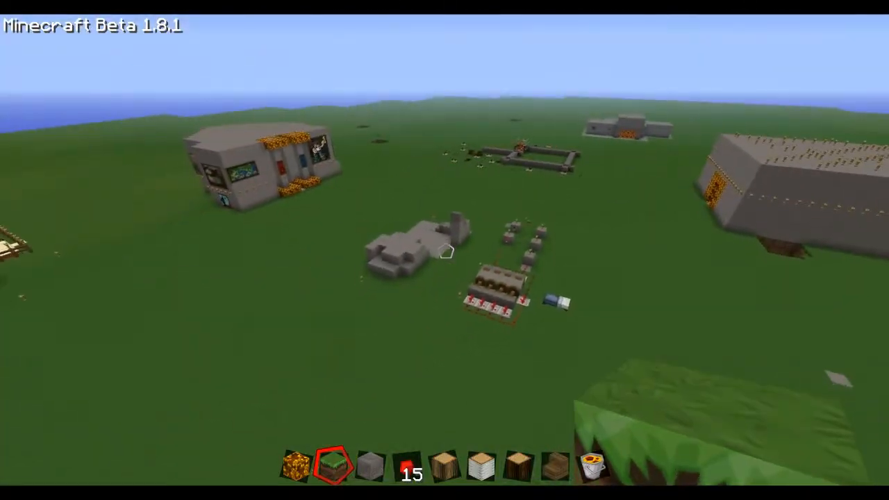
pyautogui.moveTo(444, 250)
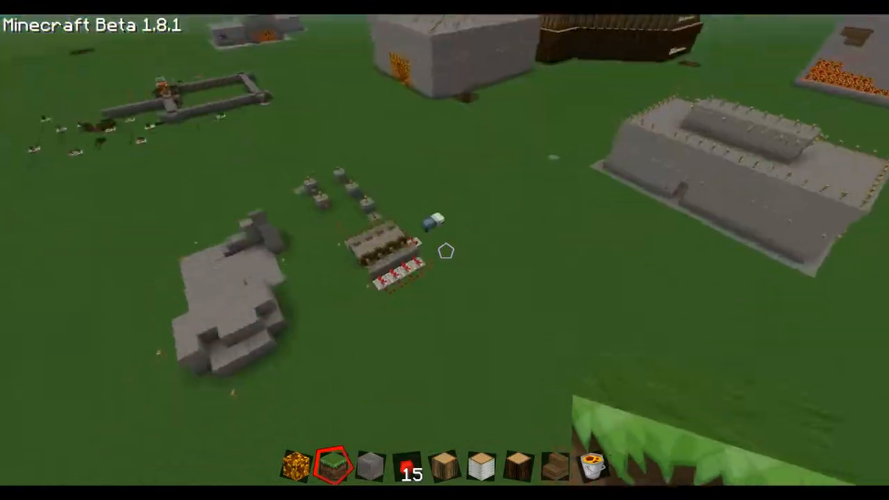
pyautogui.moveTo(445, 250)
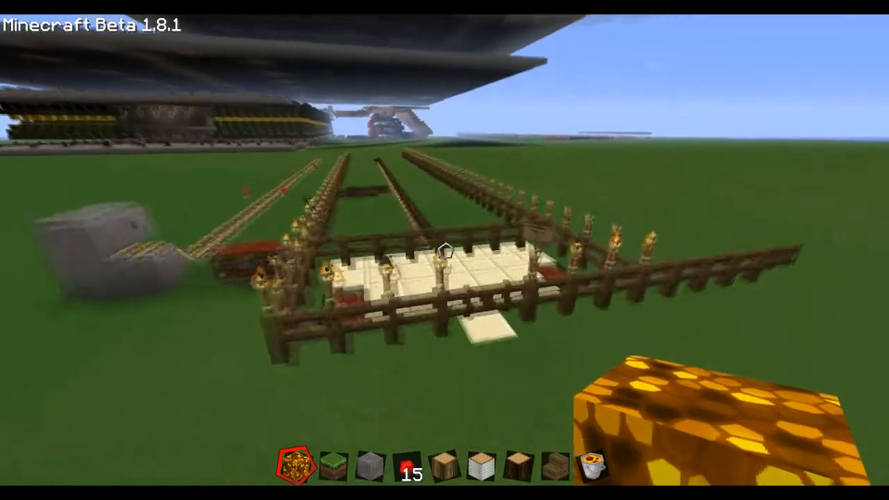
pyautogui.moveTo(444, 250)
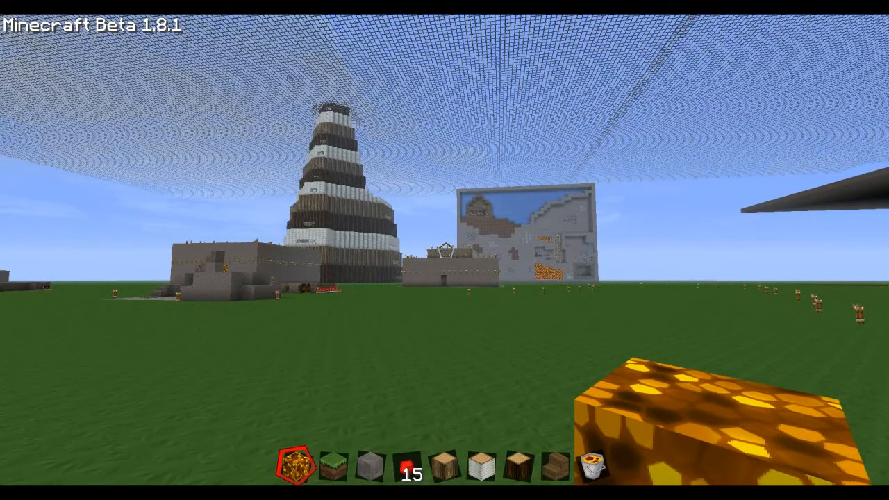
pyautogui.moveTo(445, 250)
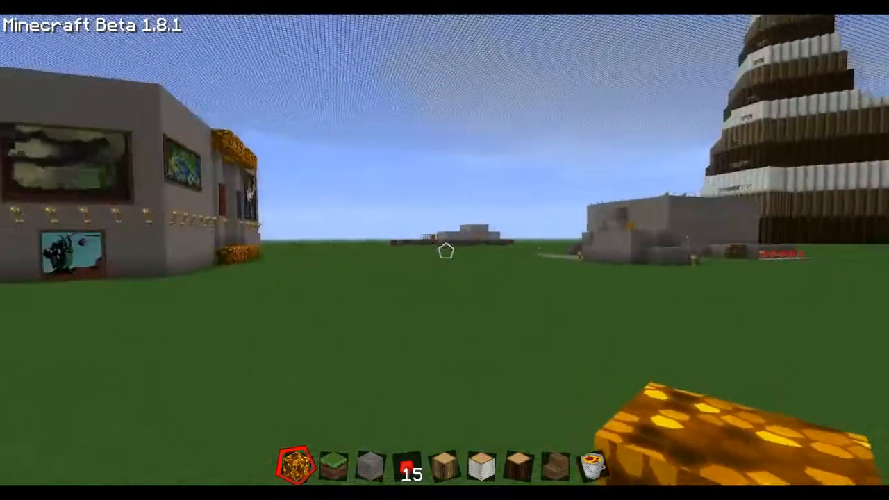